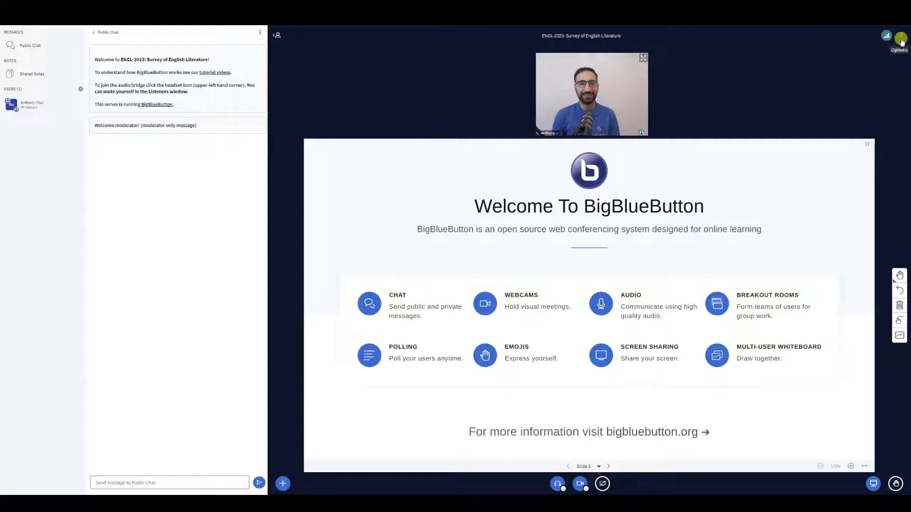
Bring up the meeting's three-dot options menu at the top right.
click(901, 36)
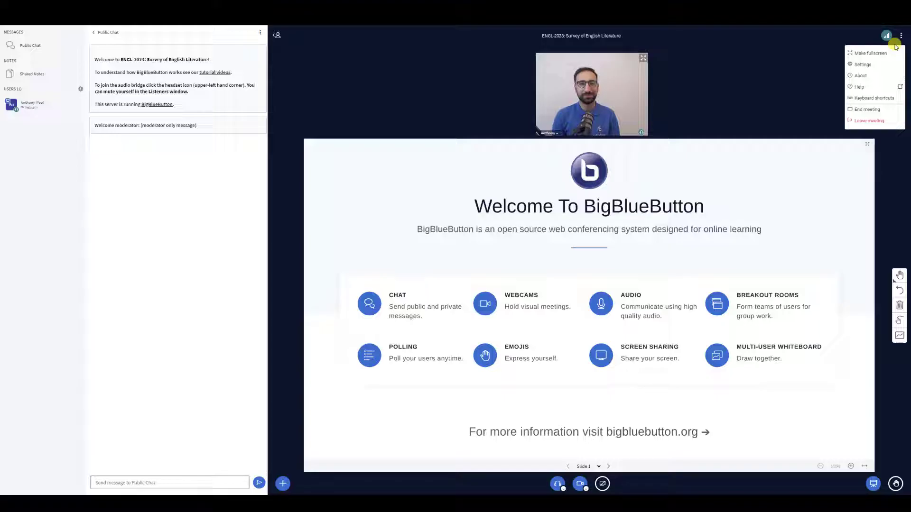
In Settings, set Layout type to Custom and save it.
click(862, 65)
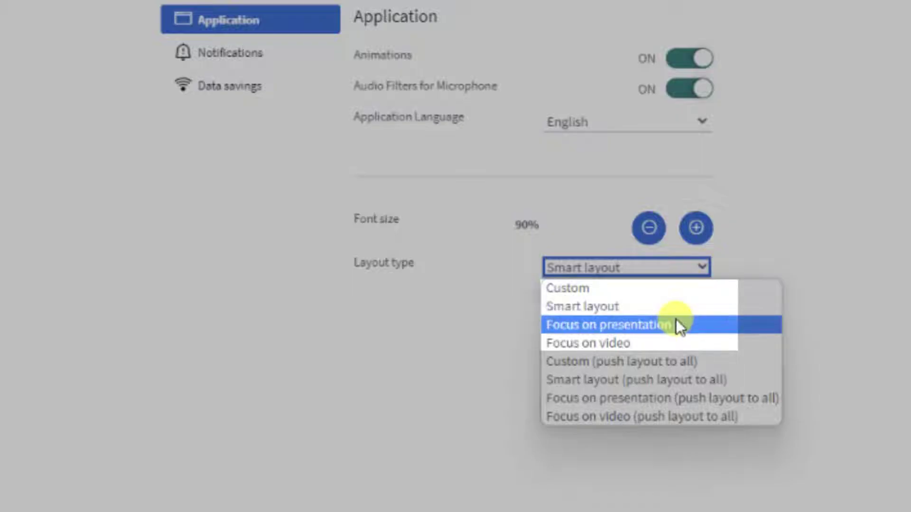
mouse_move(660, 274)
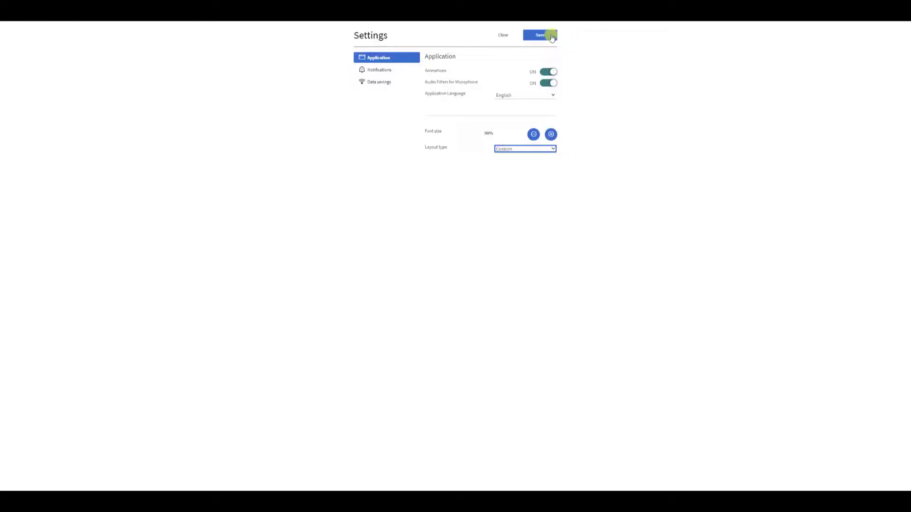
click(539, 34)
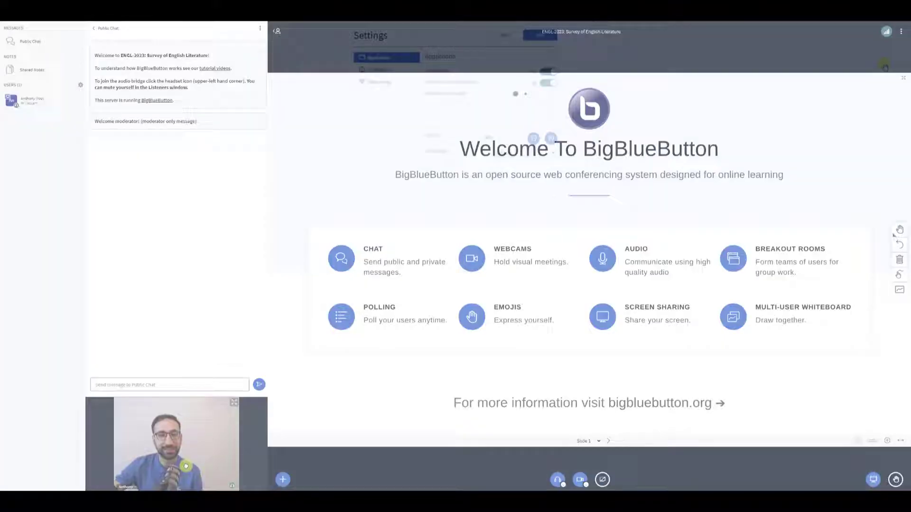
Set Layout type to Smart layout and save it.
click(584, 237)
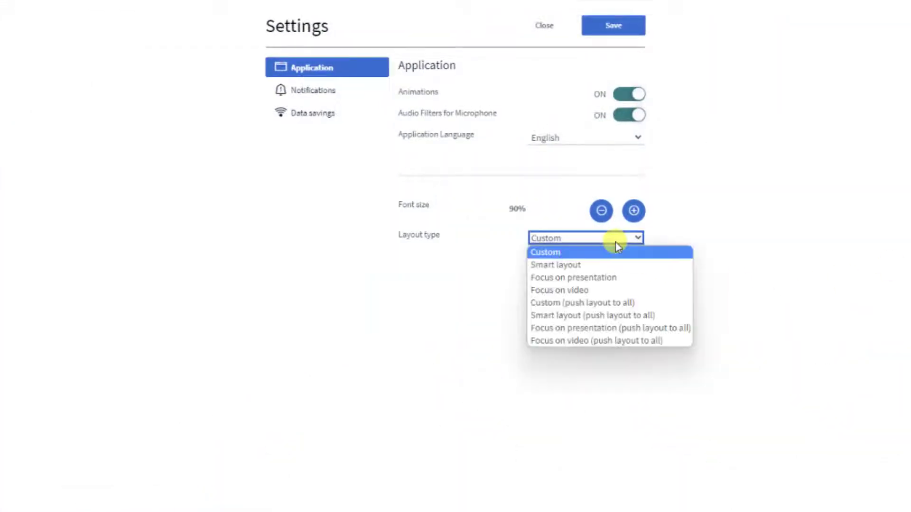
click(555, 264)
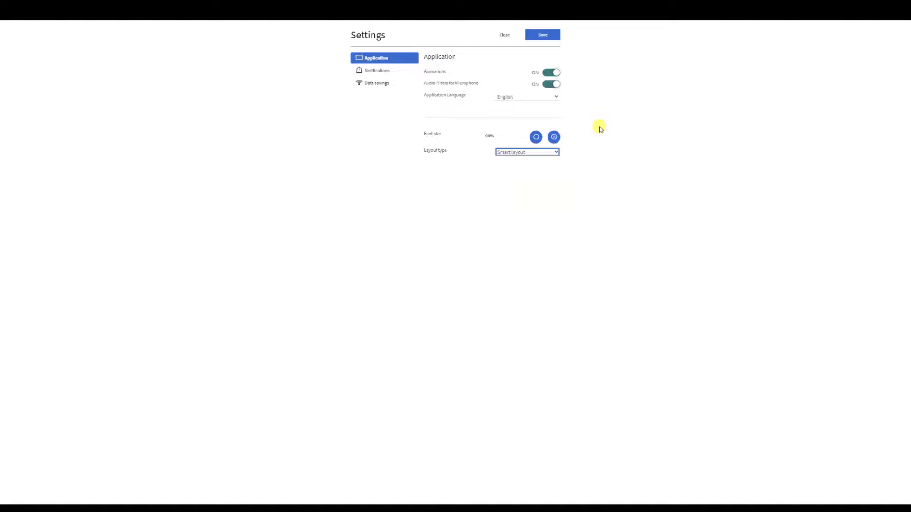
click(505, 34)
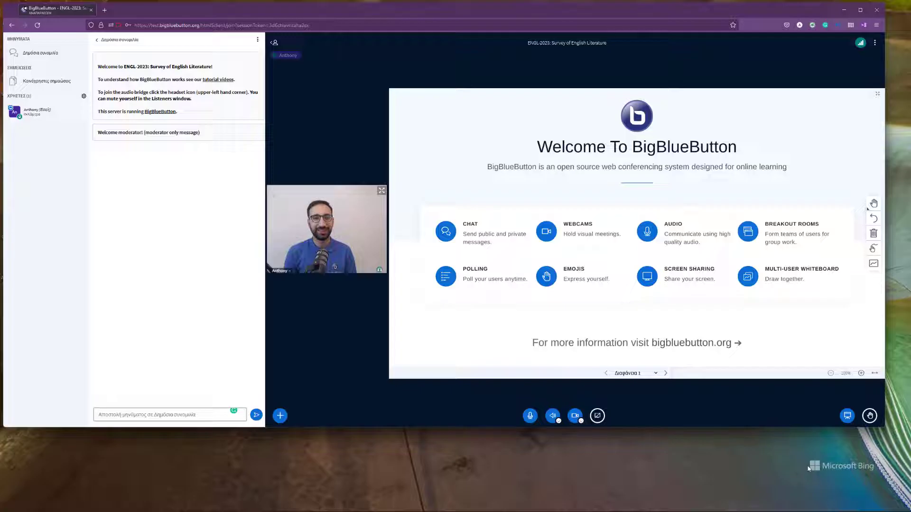
mouse_move(725, 486)
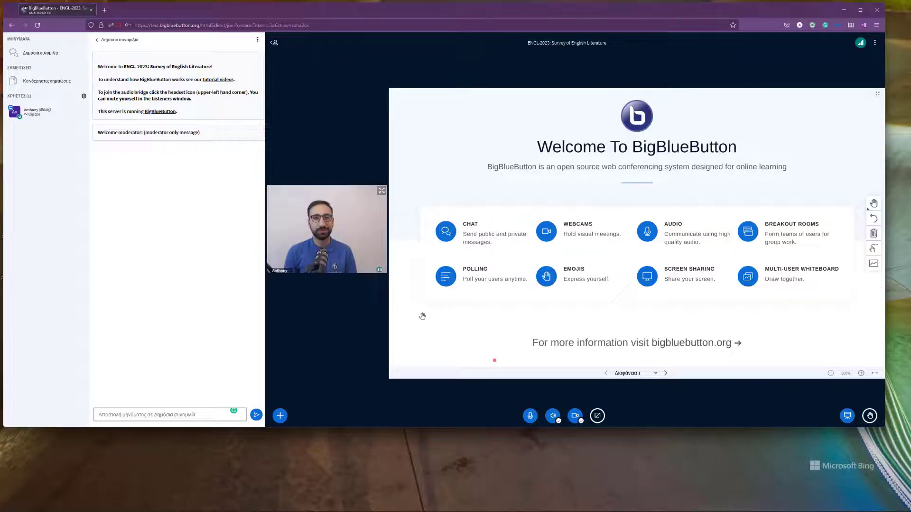
In Settings, set Layout type to Focus on video and save it.
click(875, 42)
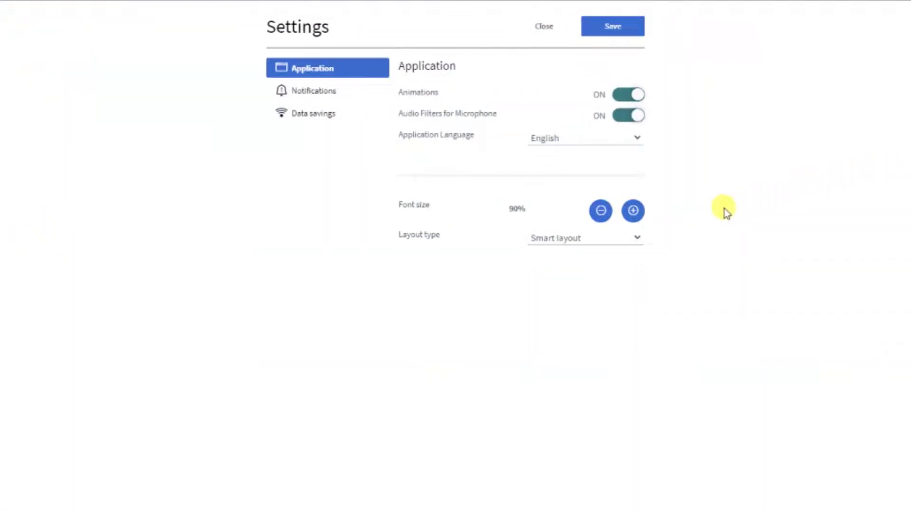
click(584, 237)
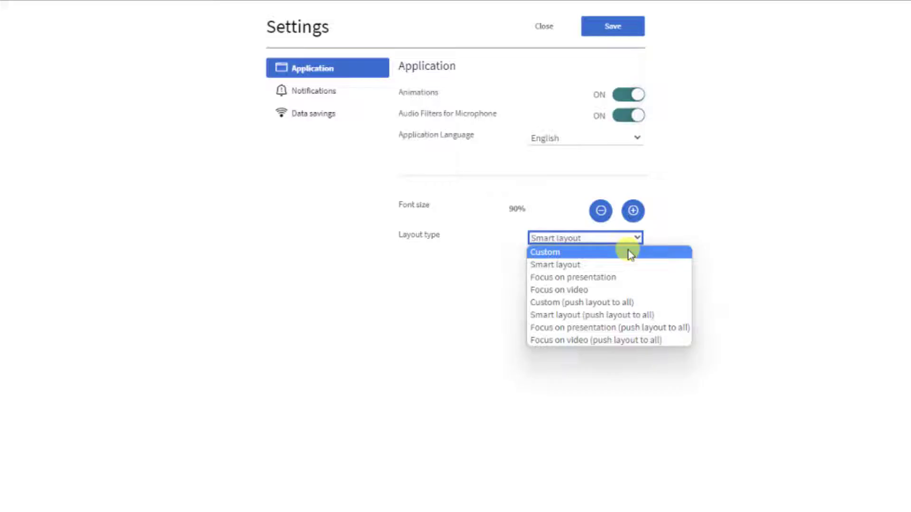
mouse_move(619, 290)
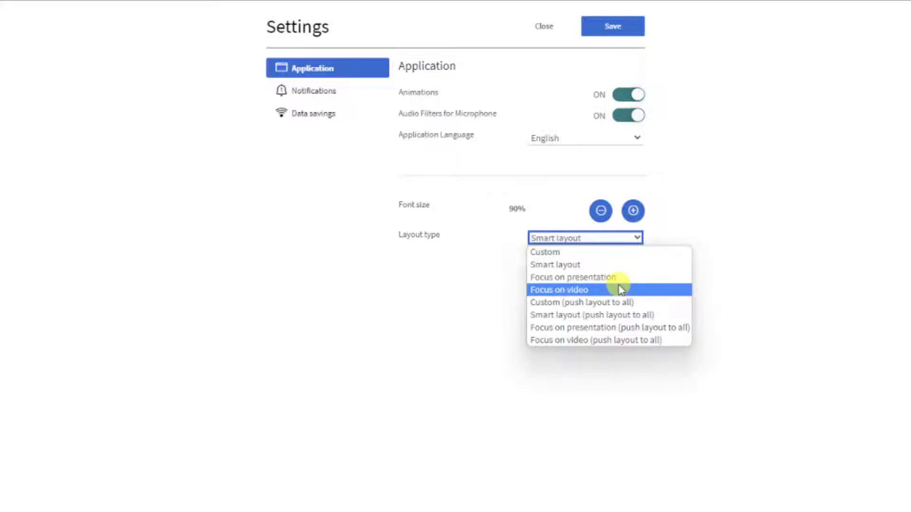
click(559, 289)
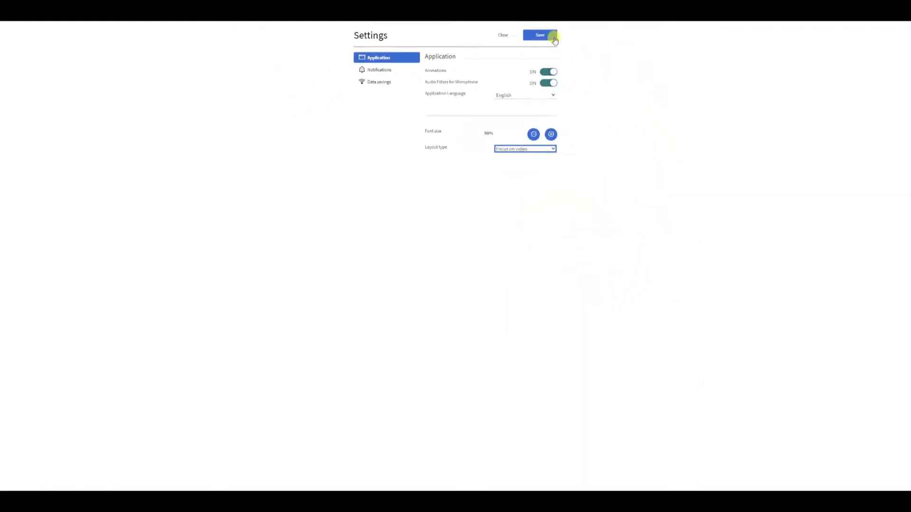
click(540, 35)
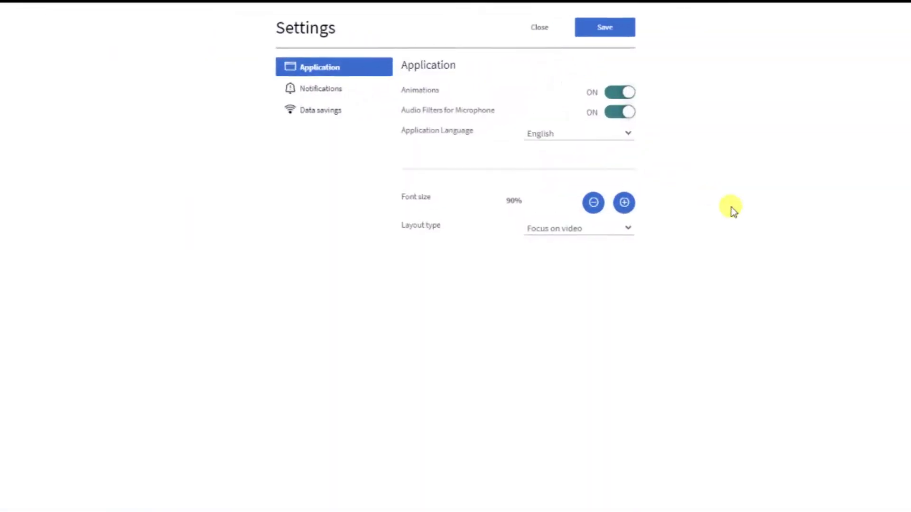
click(578, 228)
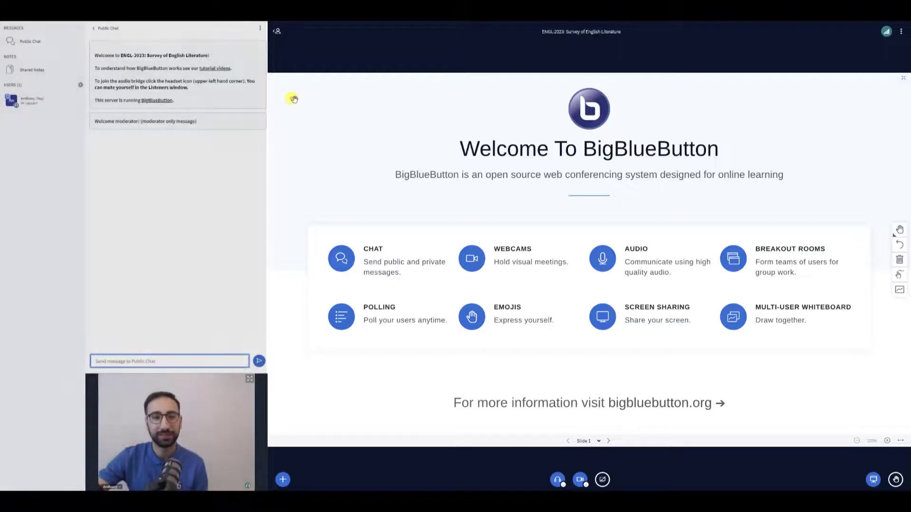
mouse_move(234, 107)
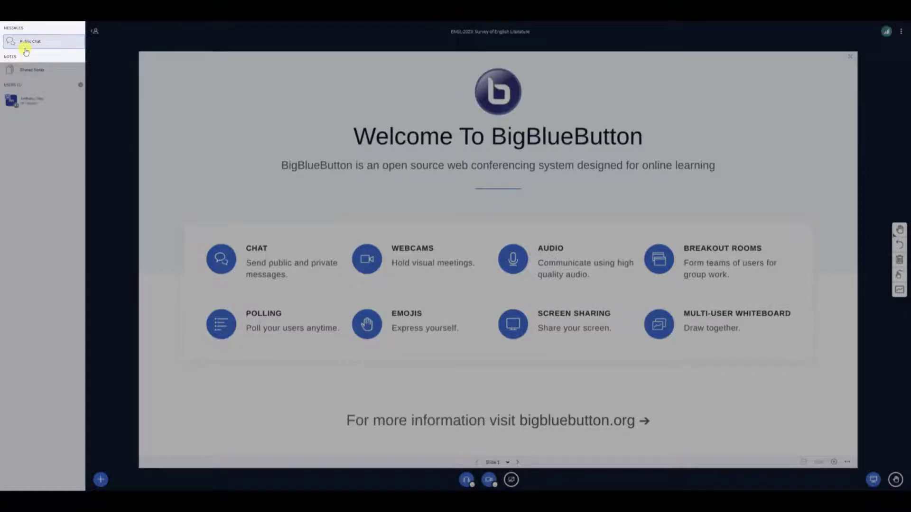
click(31, 42)
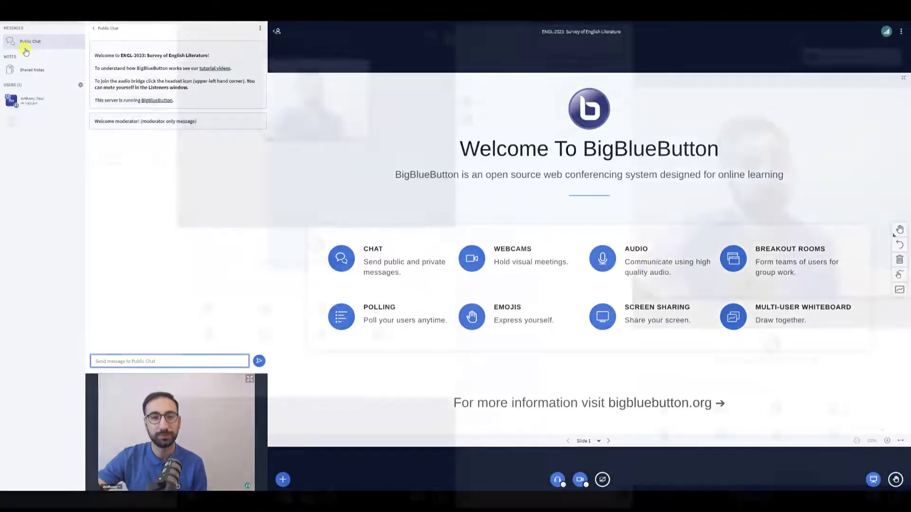
click(481, 231)
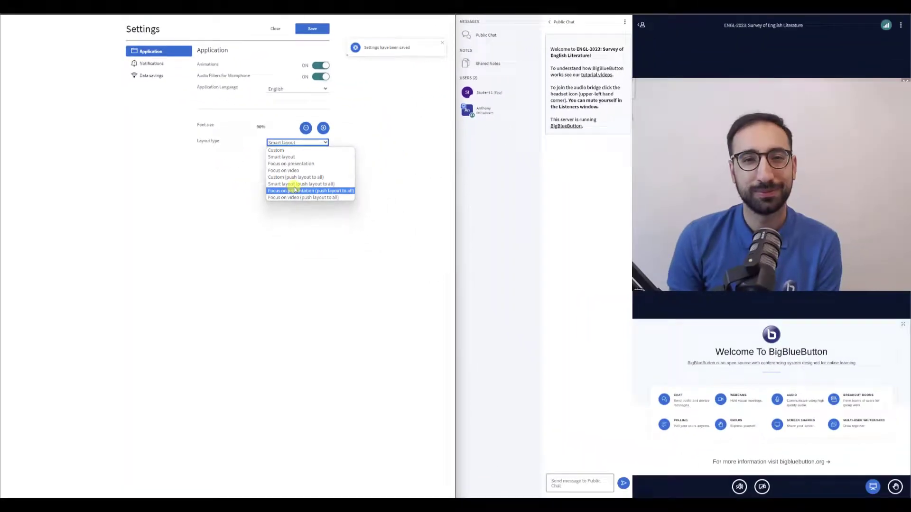
Choose Smart layout (push layout to all) and save it for every participant.
click(311, 191)
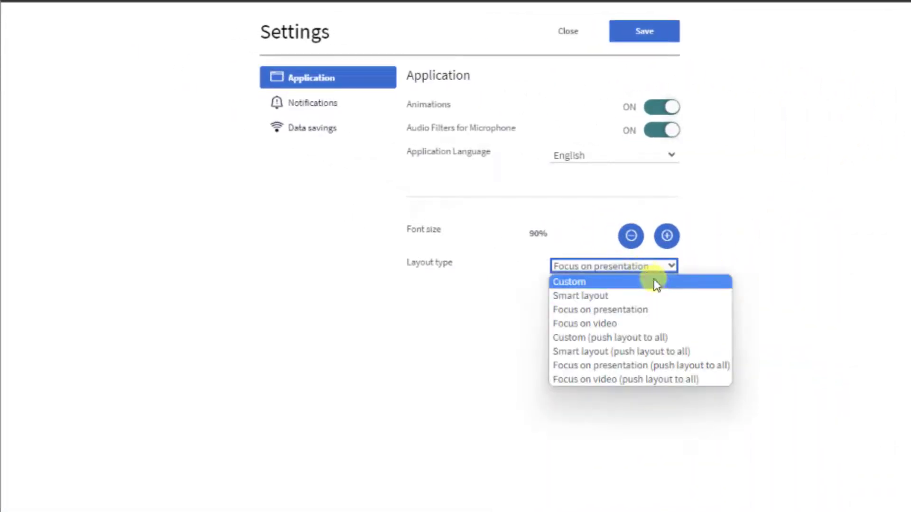
click(644, 31)
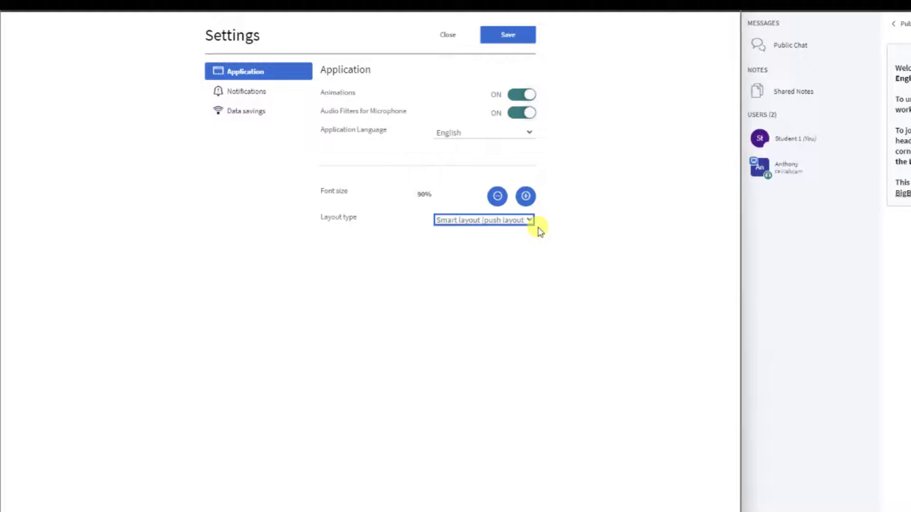
click(506, 34)
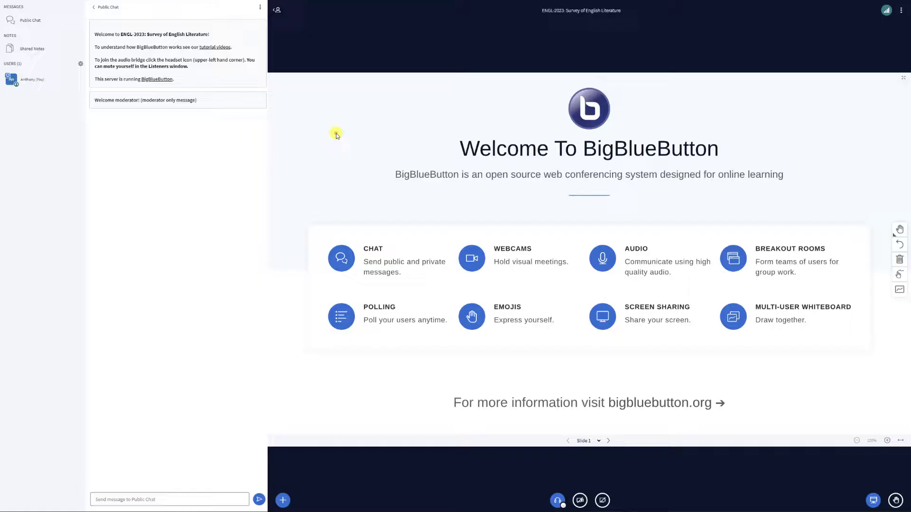
mouse_move(348, 157)
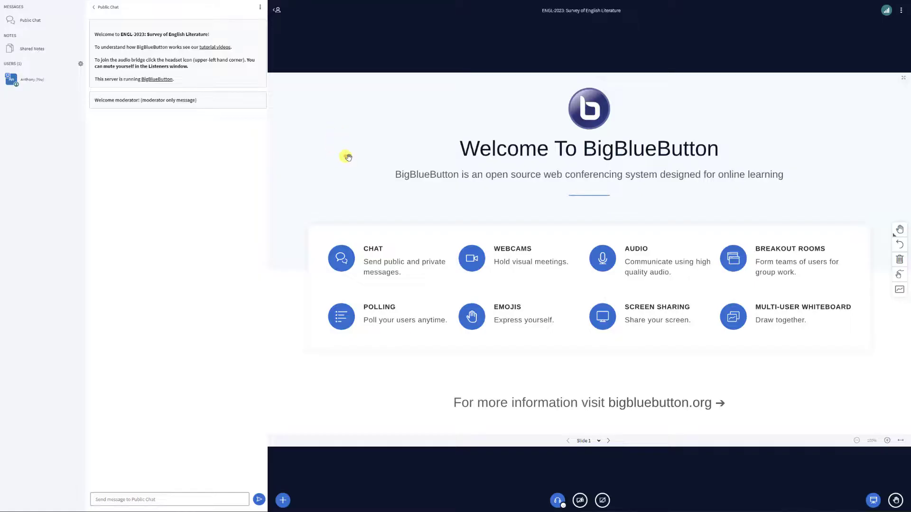